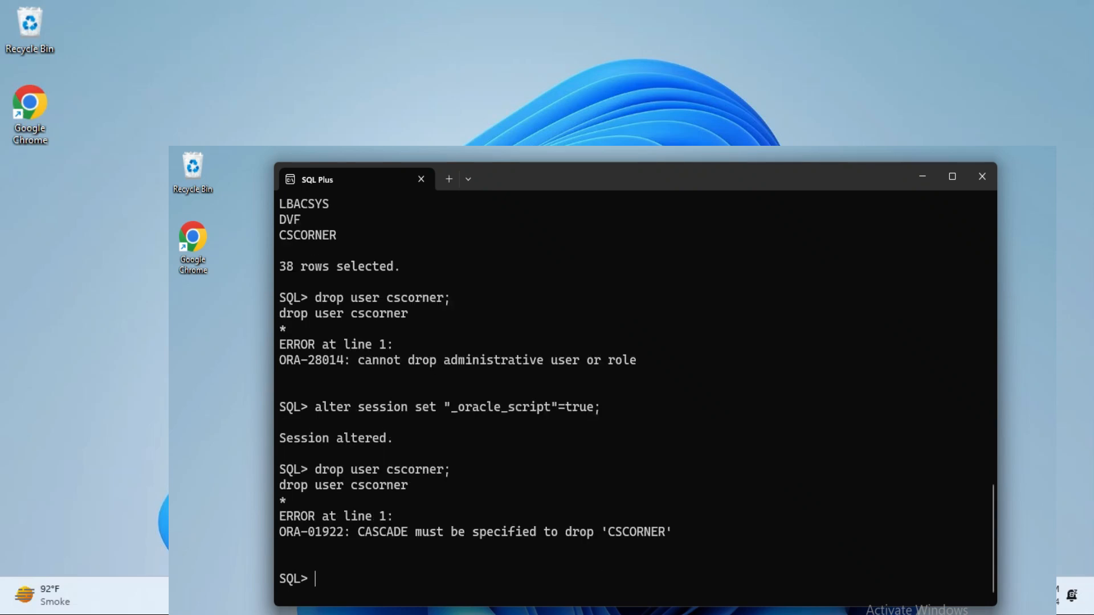
# Step: Preview the 'drop user cscorner cascade' command, then restart SQL*Plus at the user-name prompt
pyautogui.write('drop user cscorner;')
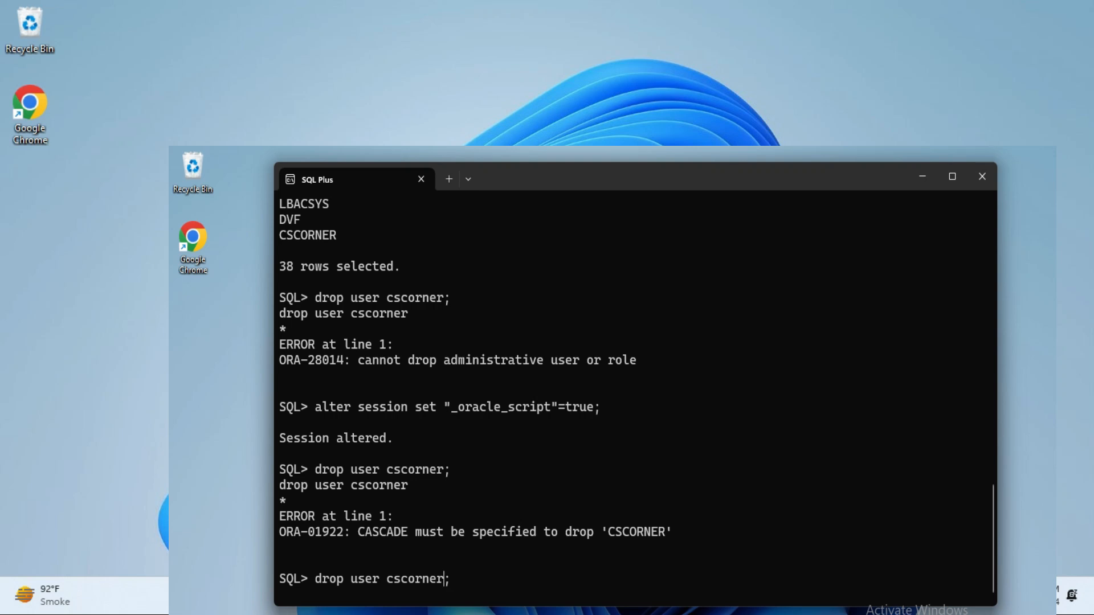
pyautogui.write('cascade')
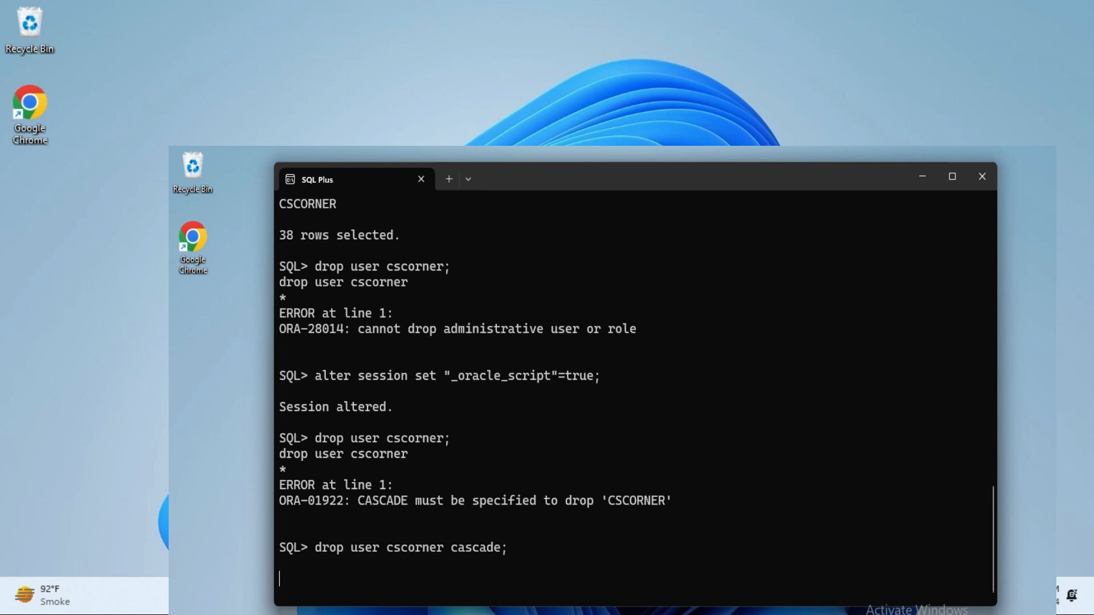
pyautogui.press('Return')
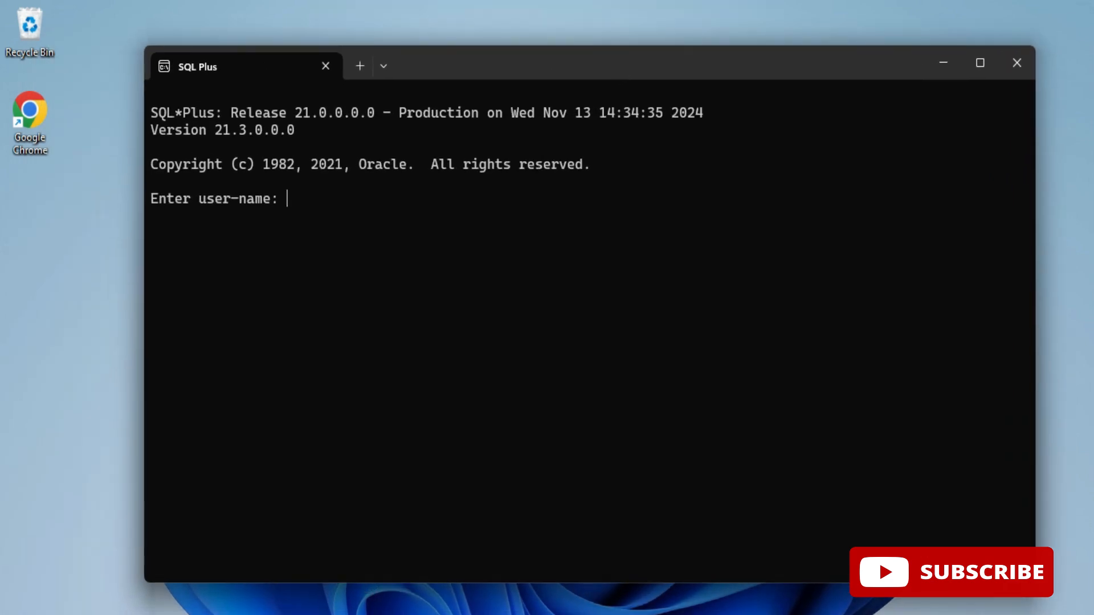
# Step: Log in as system and connect to Oracle Database 21c Express Edition
pyautogui.write('system')
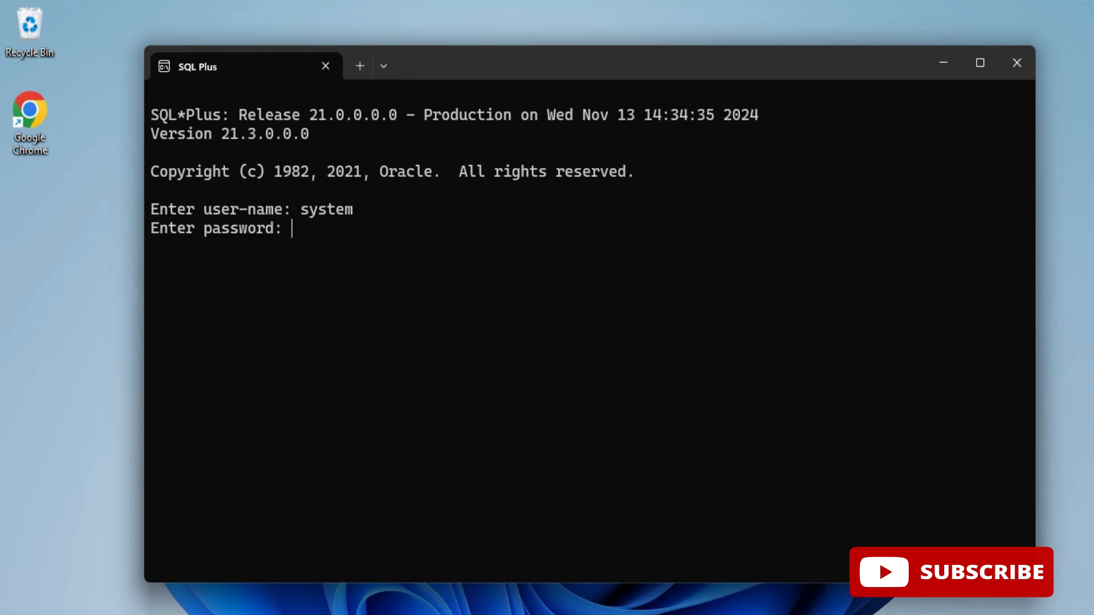
pyautogui.press('Enter')
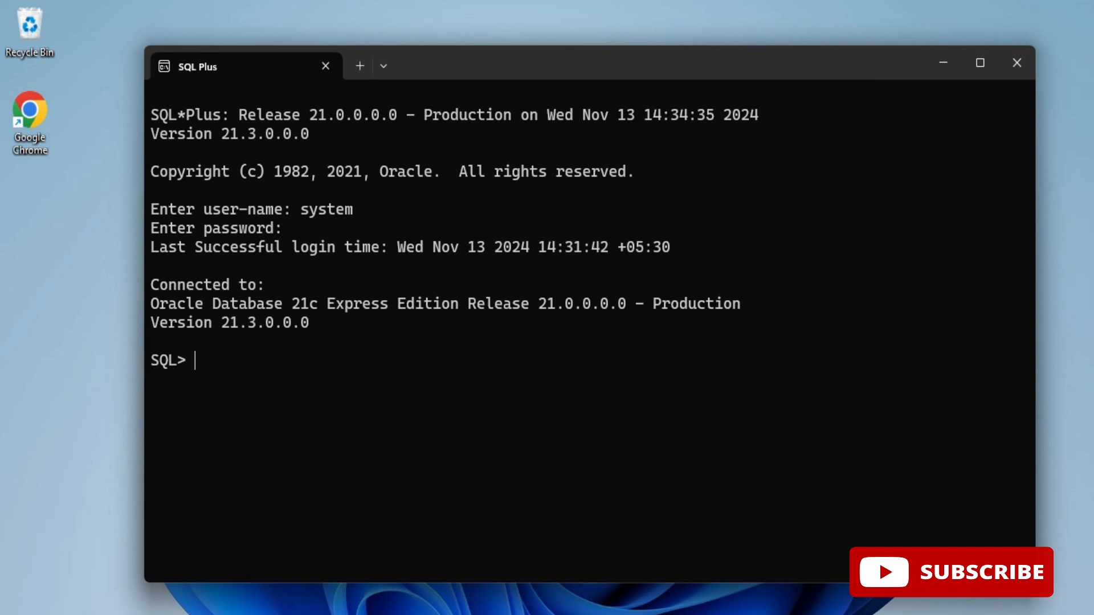
# Step: Run 'select username from all_users;' returning 38 rows and locate CSCORNER in the list
pyautogui.write('se')
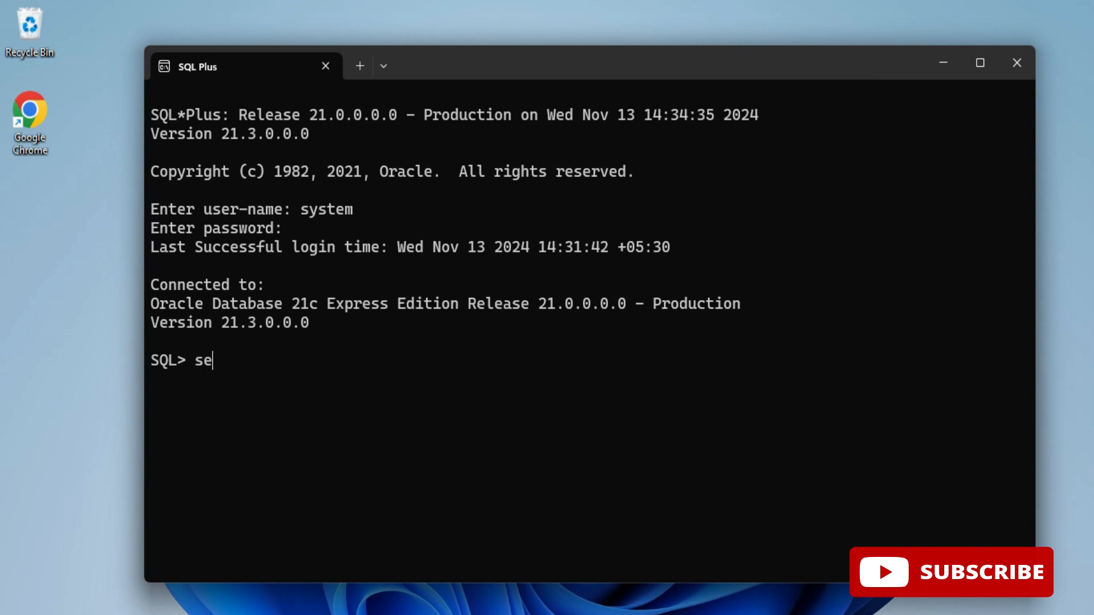
pyautogui.write('lect')
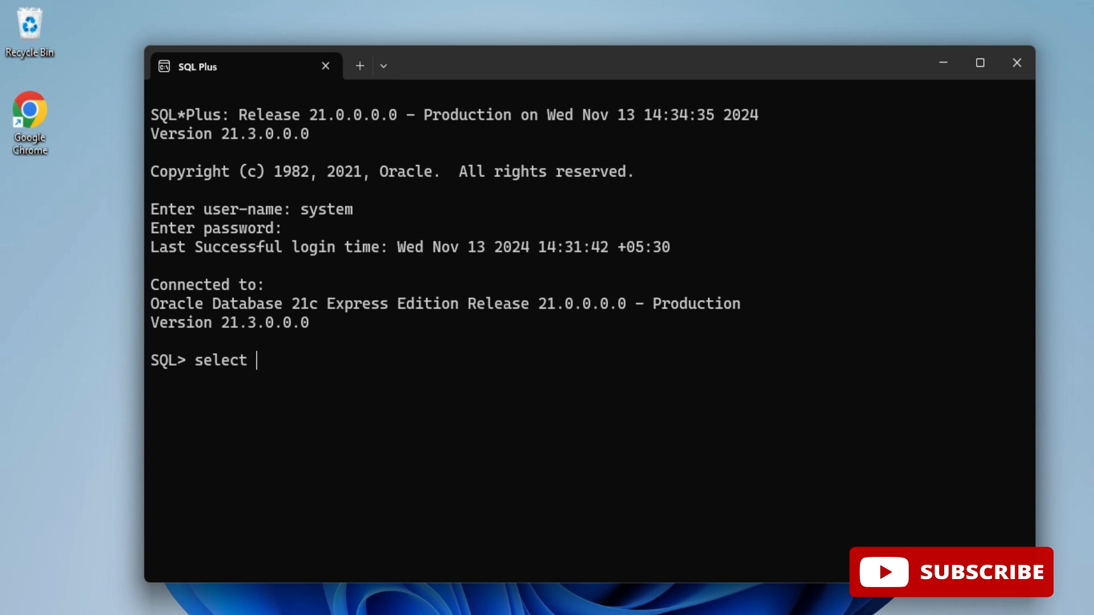
pyautogui.write('us')
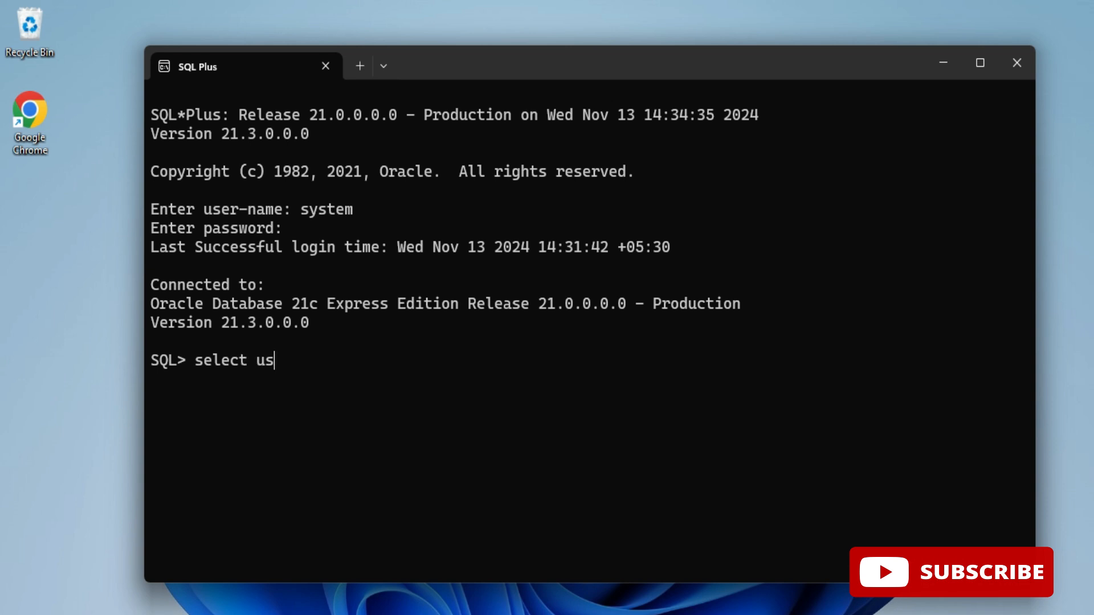
pyautogui.write('ername')
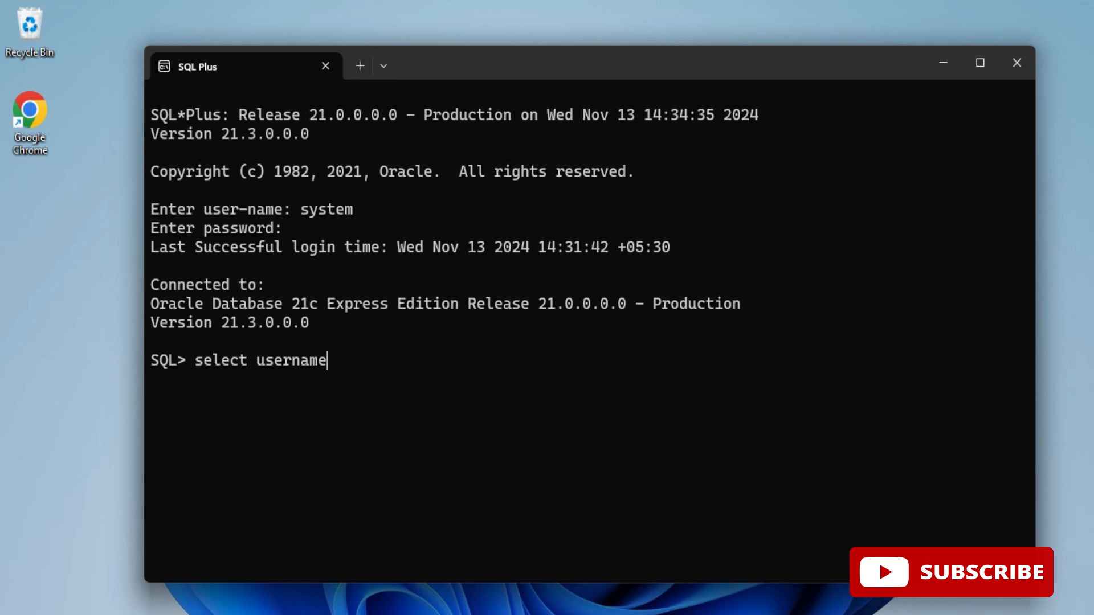
pyautogui.write('from')
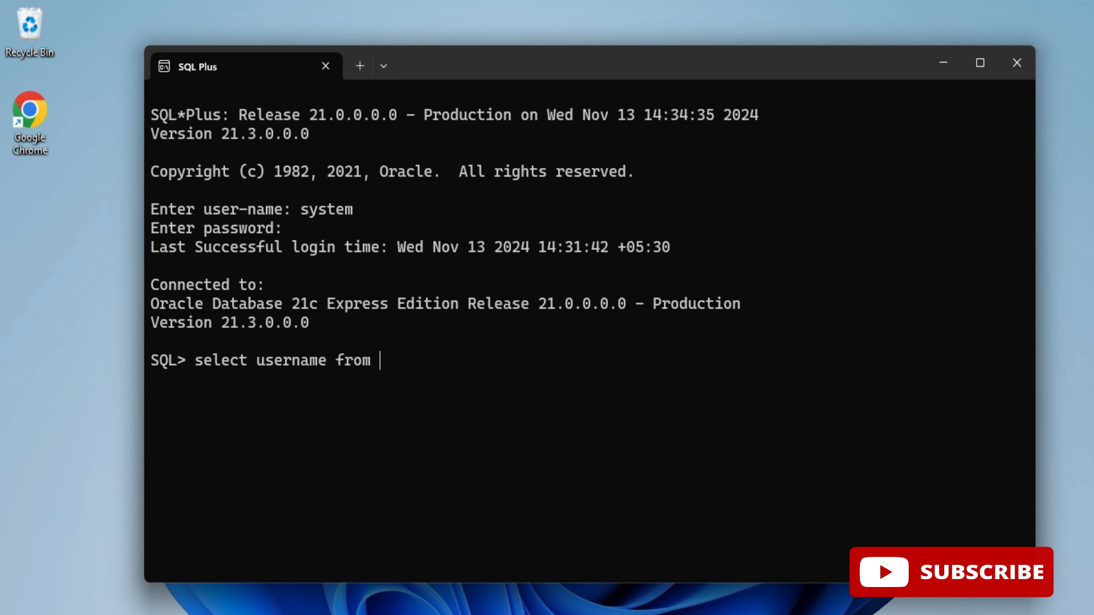
pyautogui.write('al')
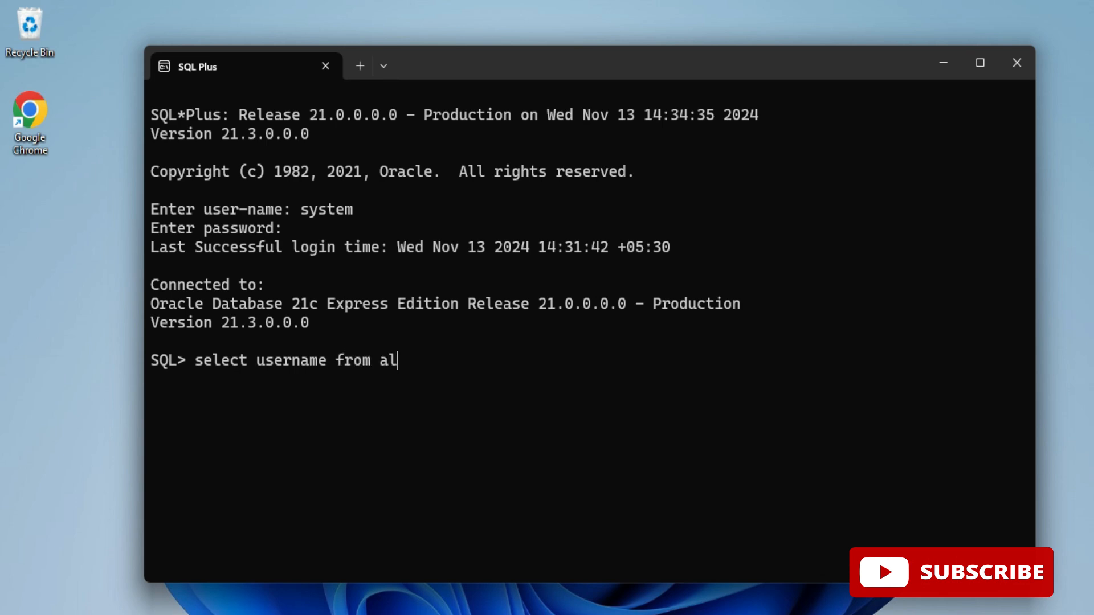
pyautogui.write('l_us')
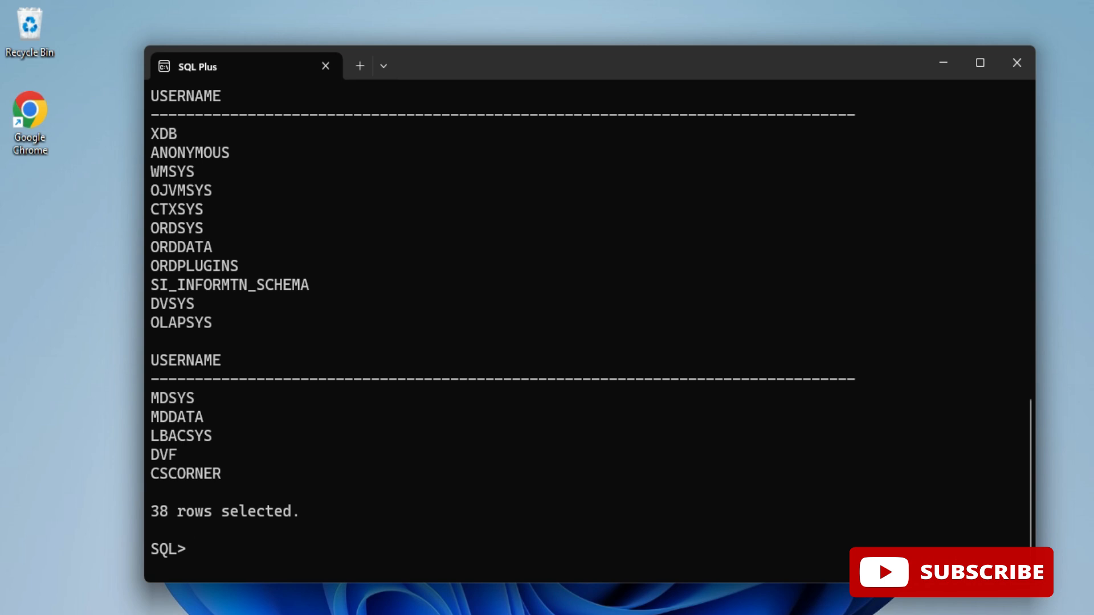
pyautogui.doubleClick(185, 474)
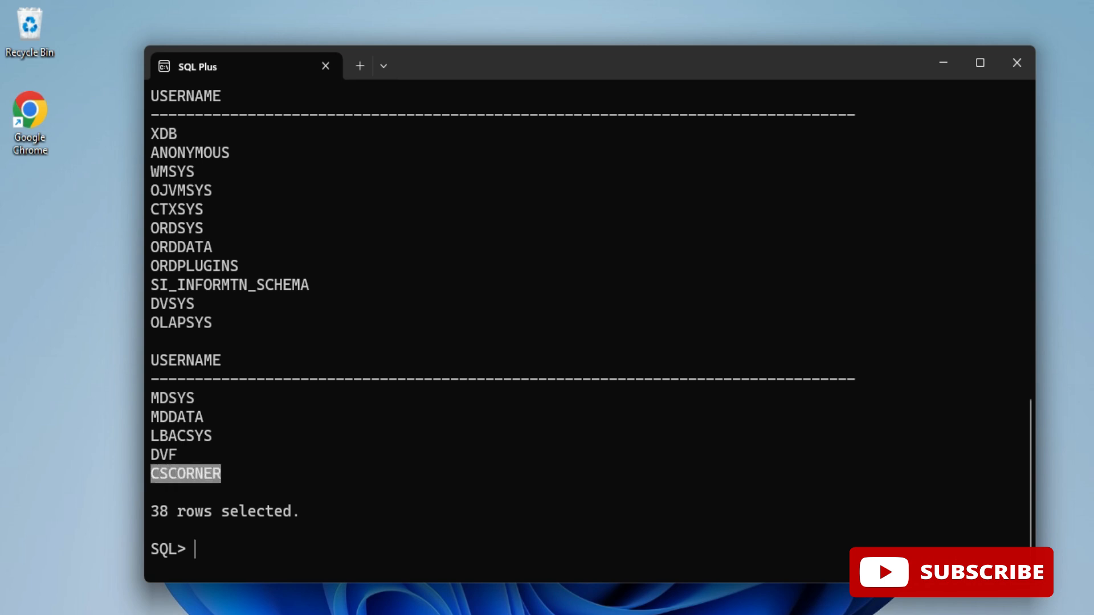
pyautogui.write('dro')
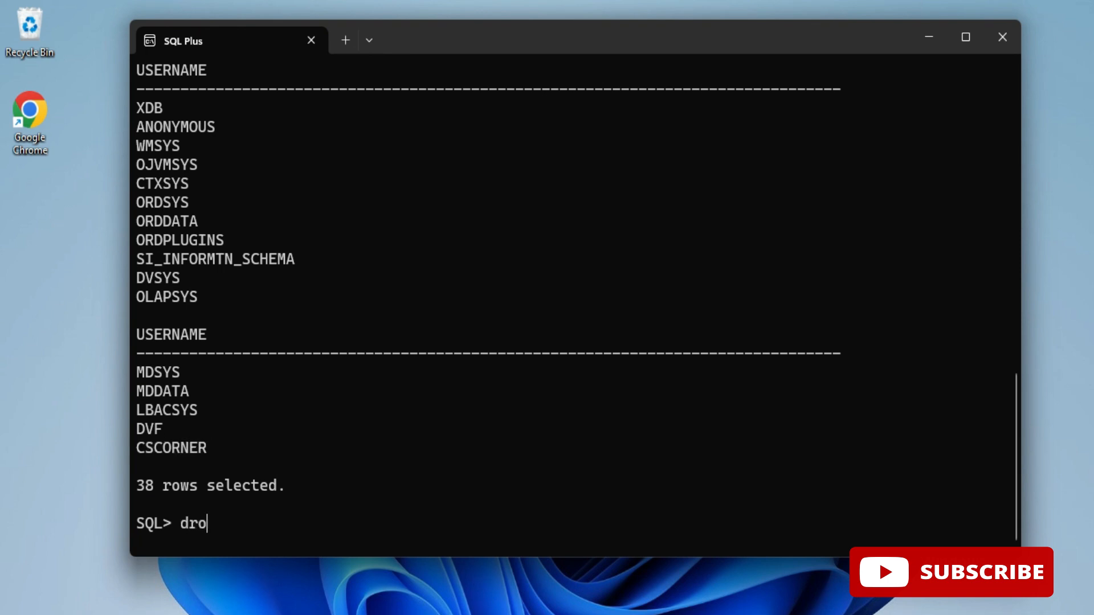
# Step: Run 'drop user cscorner;' and get ORA-28014, cannot drop administrative user
pyautogui.write('p user cs')
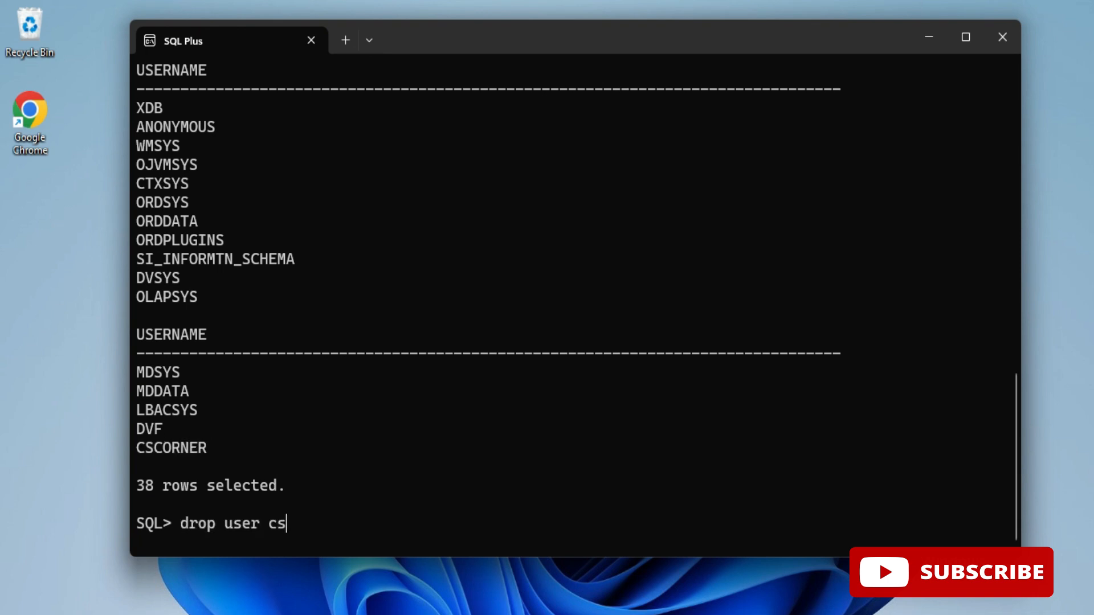
pyautogui.write('corner;')
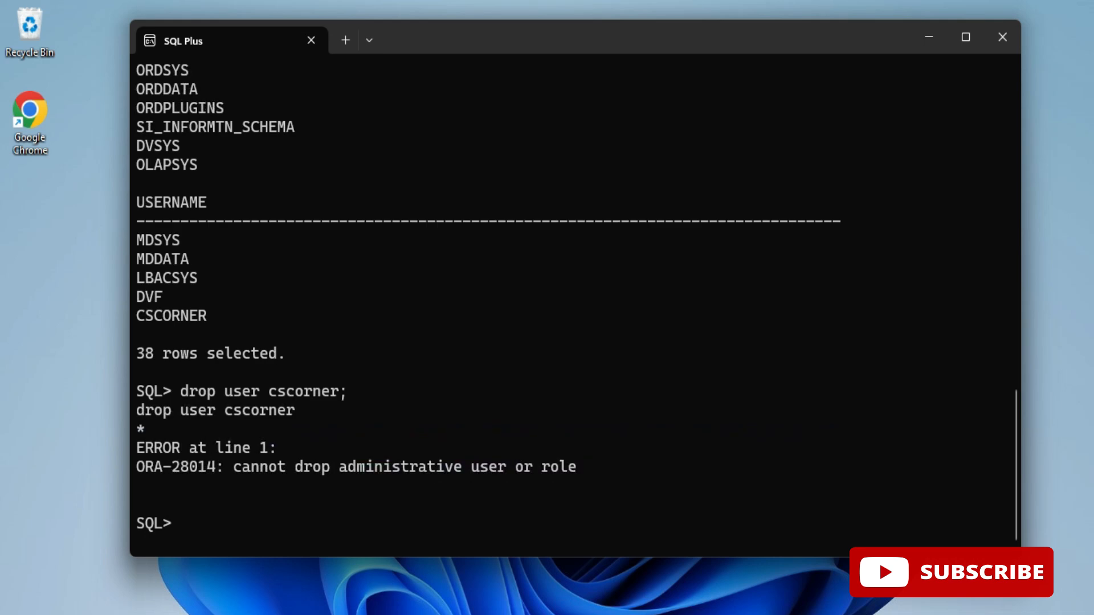
pyautogui.write('alter')
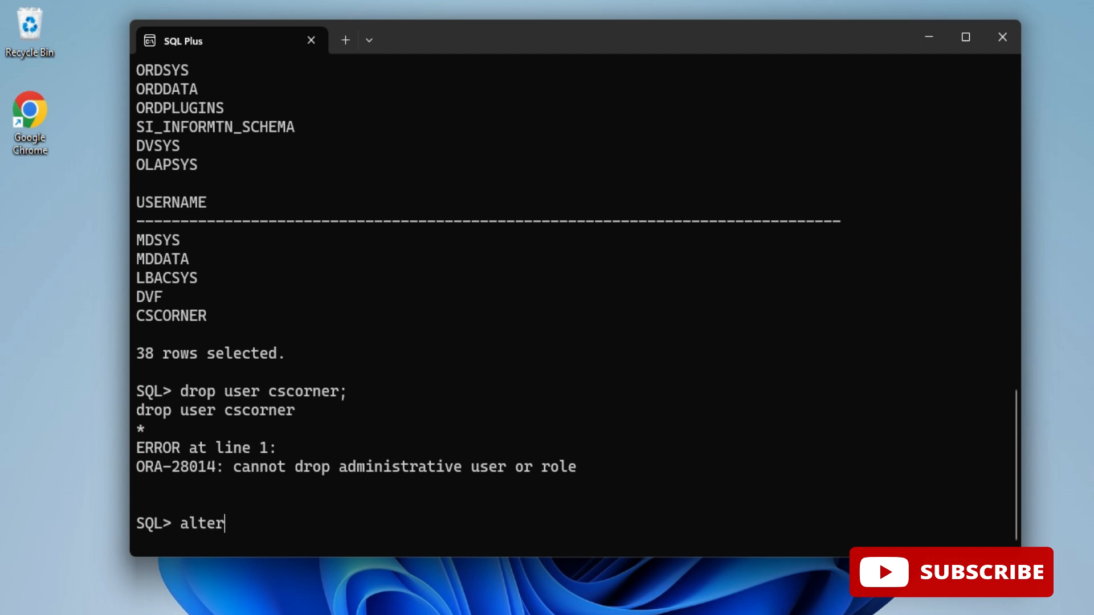
# Step: Run 'alter session set "_oracle_script"=true;' then retry the drop, getting ORA-01922 requiring CASCADE
pyautogui.write('se')
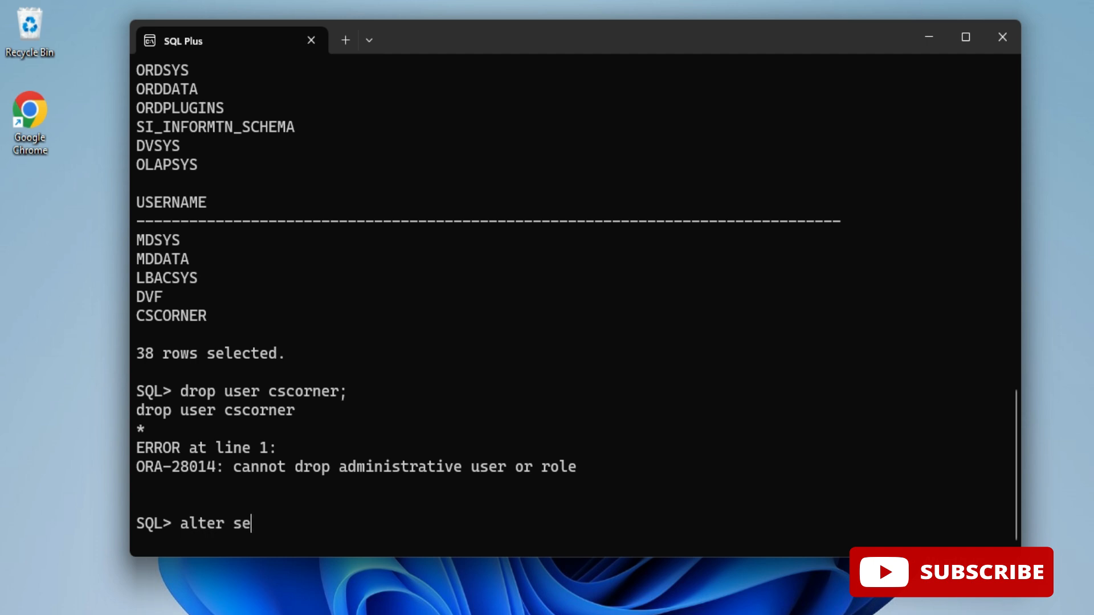
pyautogui.write('ssion set')
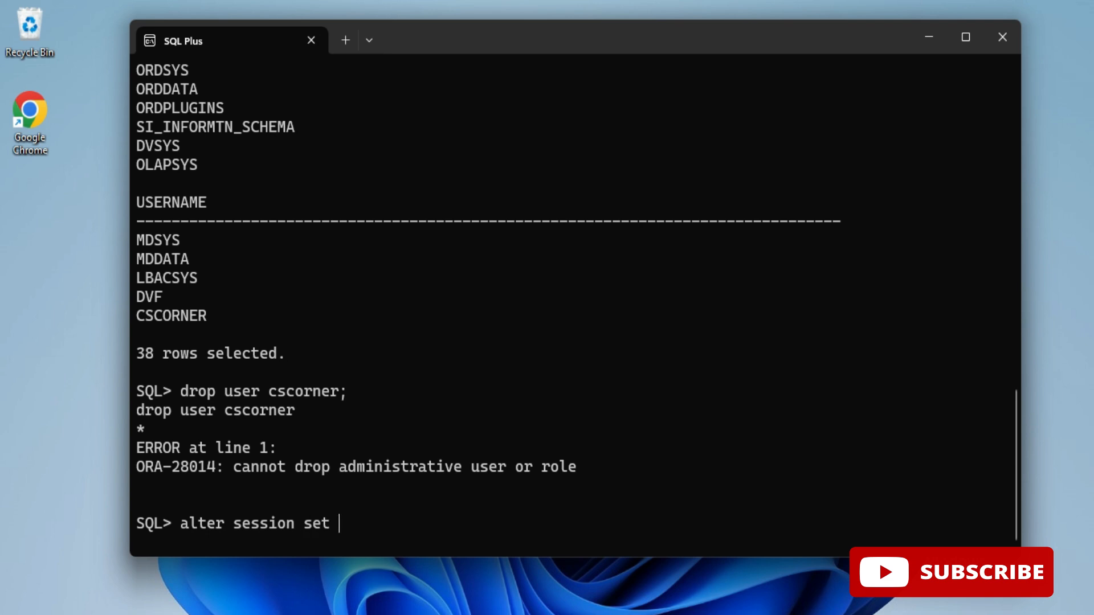
pyautogui.write('"')
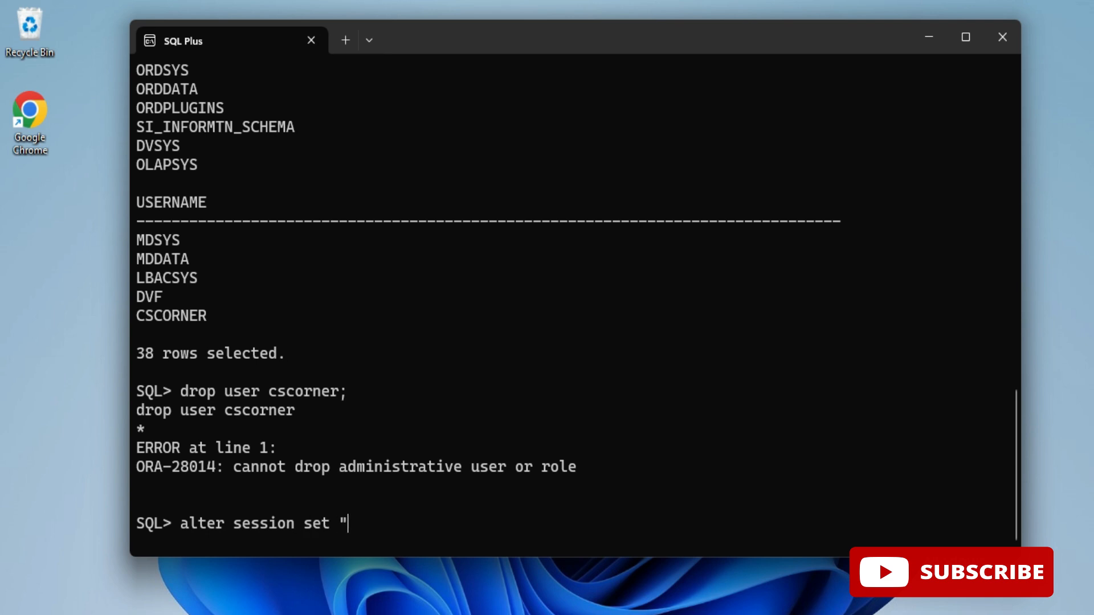
pyautogui.write('_oracle')
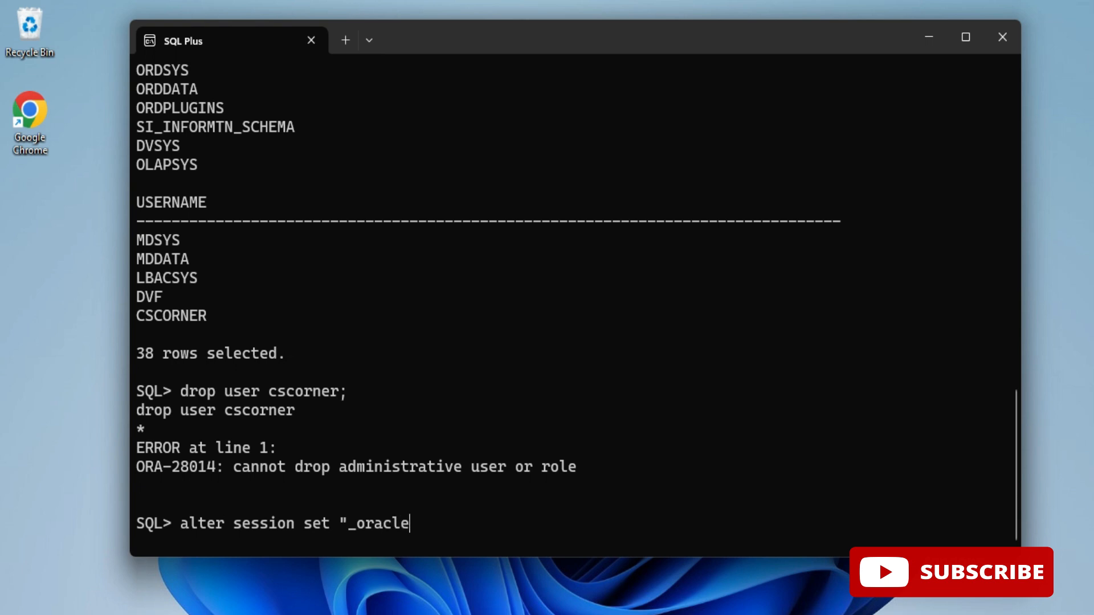
pyautogui.write('_scri')
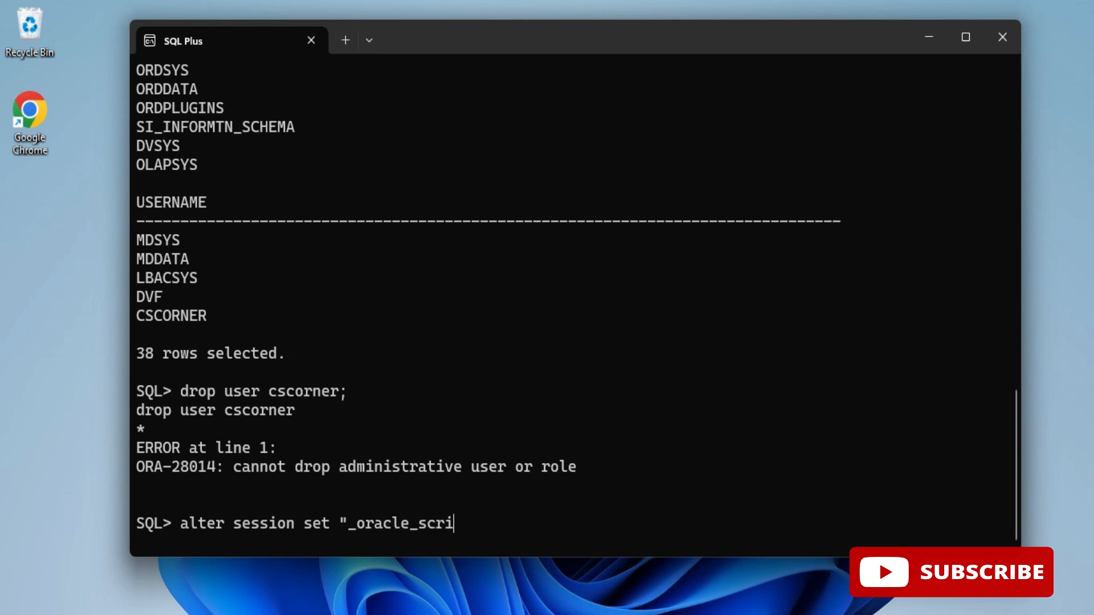
pyautogui.write('pt"=tur')
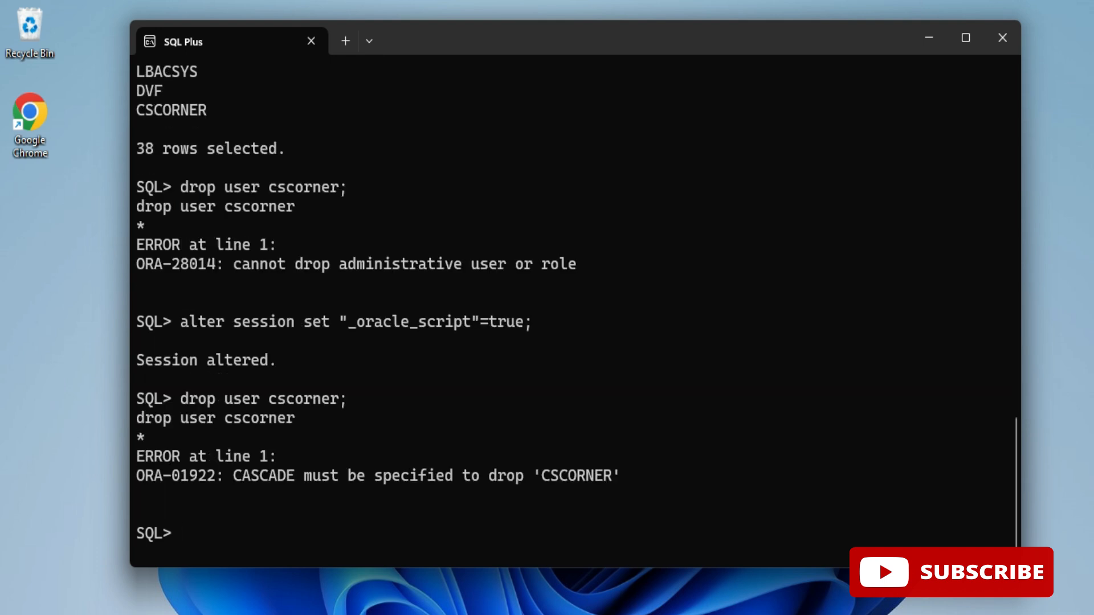
# Step: Run 'drop user cscorner cascade;' so the user is dropped, then re-query all usernames
pyautogui.write('drop user cscorner;')
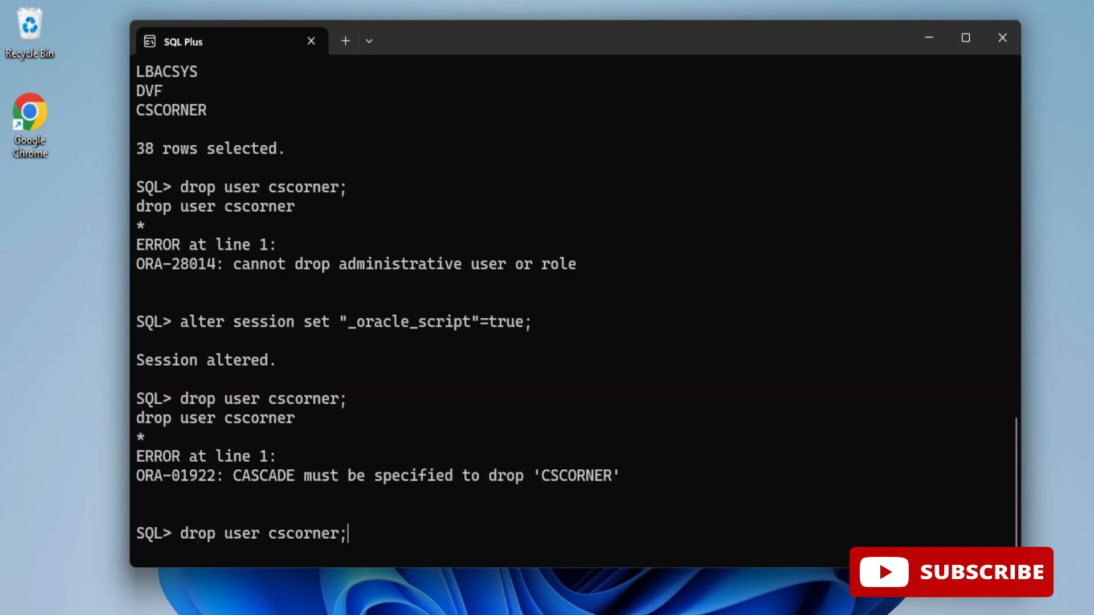
pyautogui.write('" "')
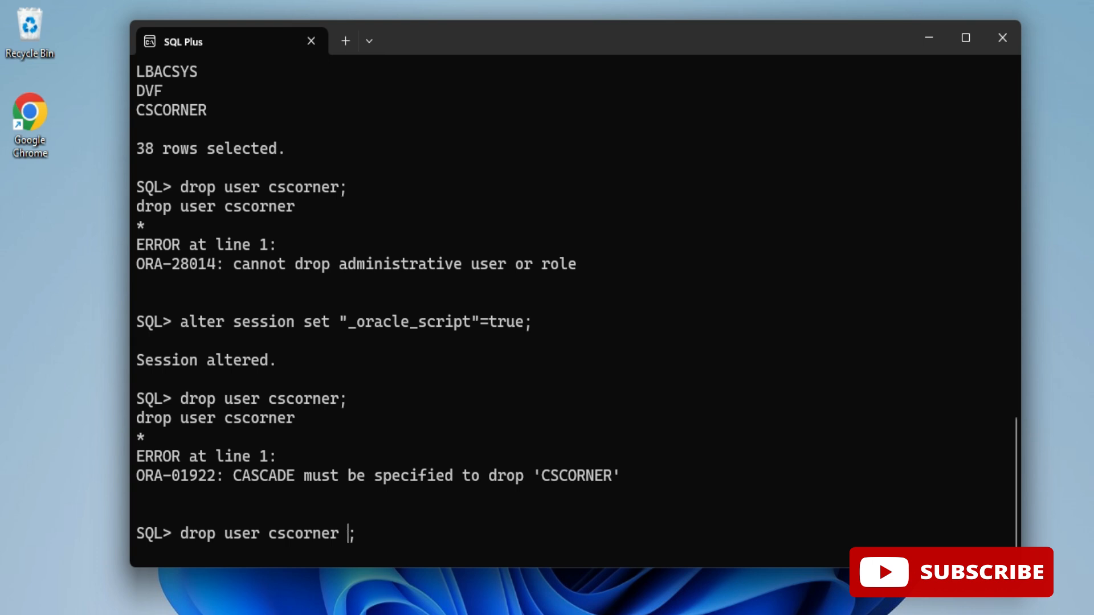
pyautogui.write('cascade')
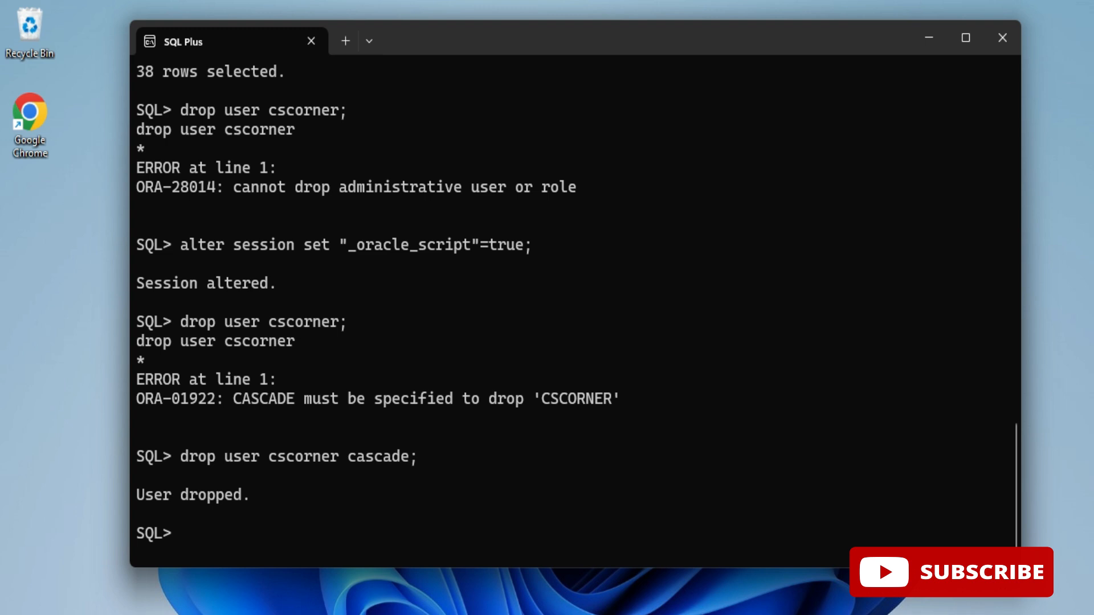
pyautogui.write('select username from all_users;')
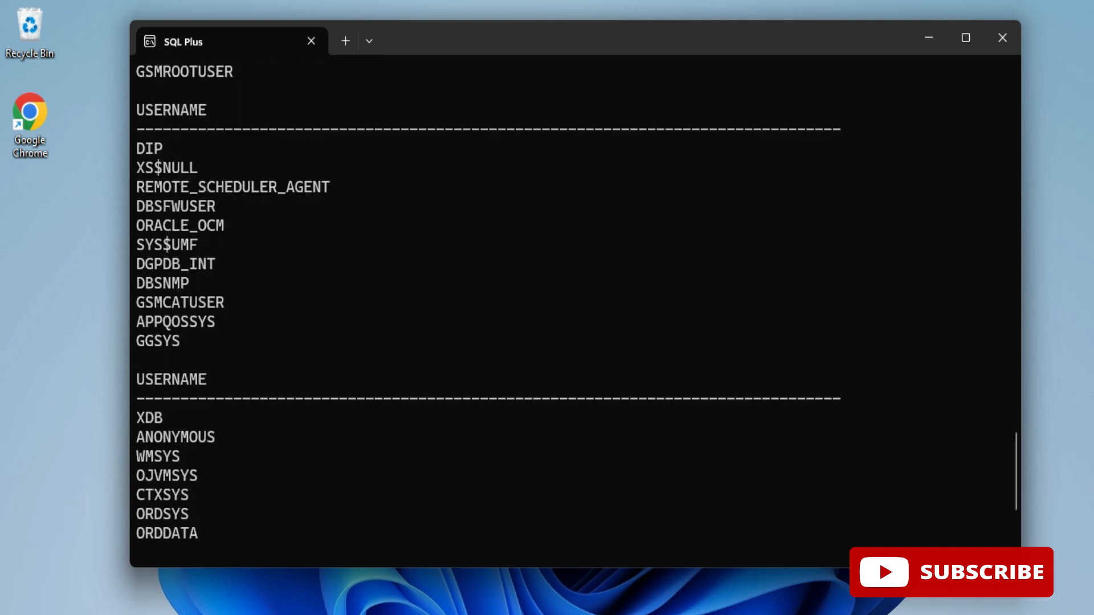
# Step: Scroll through the refreshed username list to confirm CSCORNER is gone
pyautogui.scroll(3)
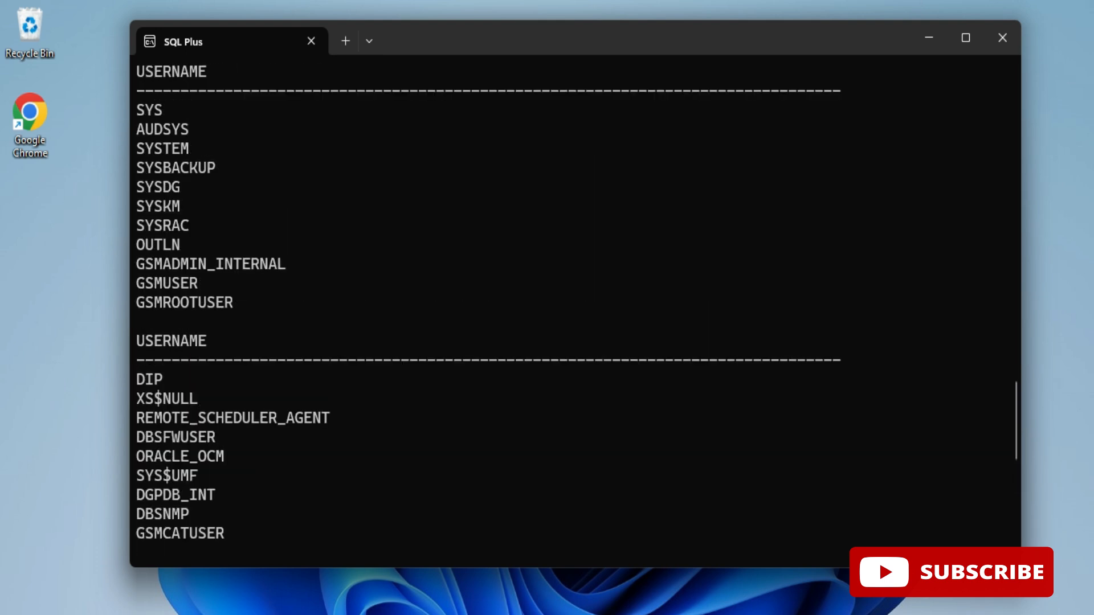
pyautogui.scroll(-3)
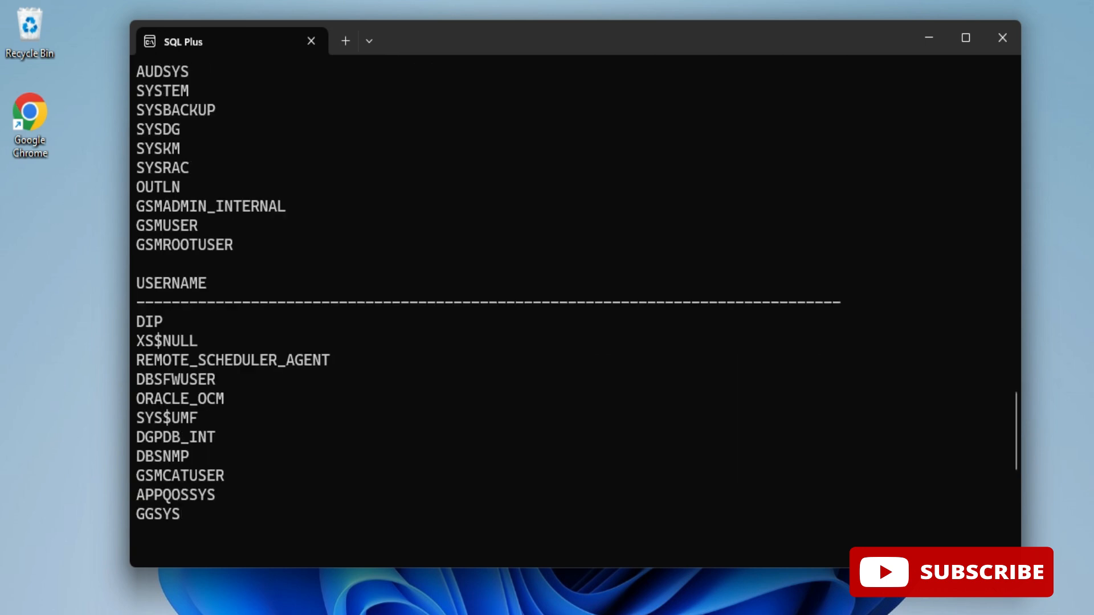